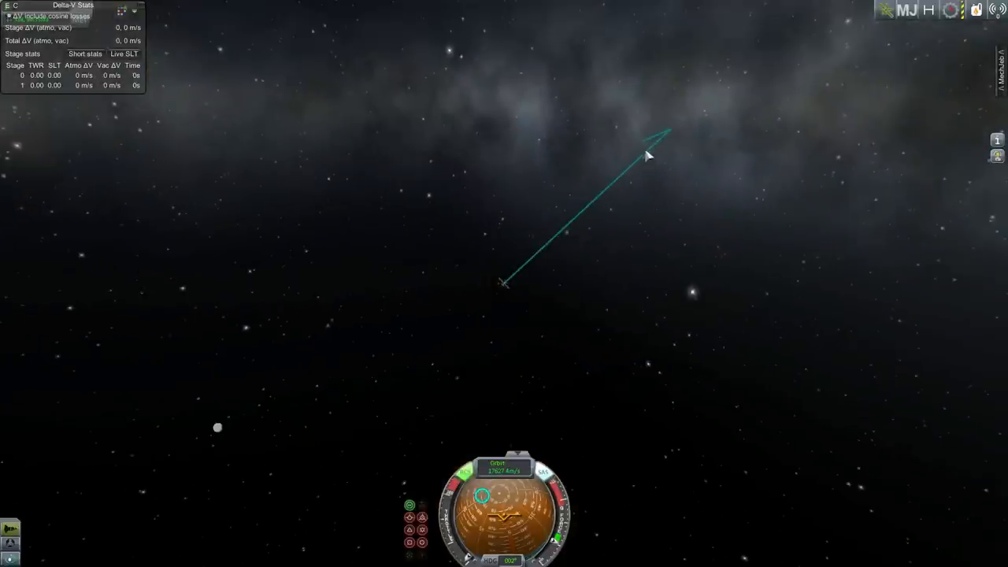
Step: Add a maneuver node at the chosen point on the spacecraft's orbit line
{"action": "left_click", "coordinate": [646, 150]}
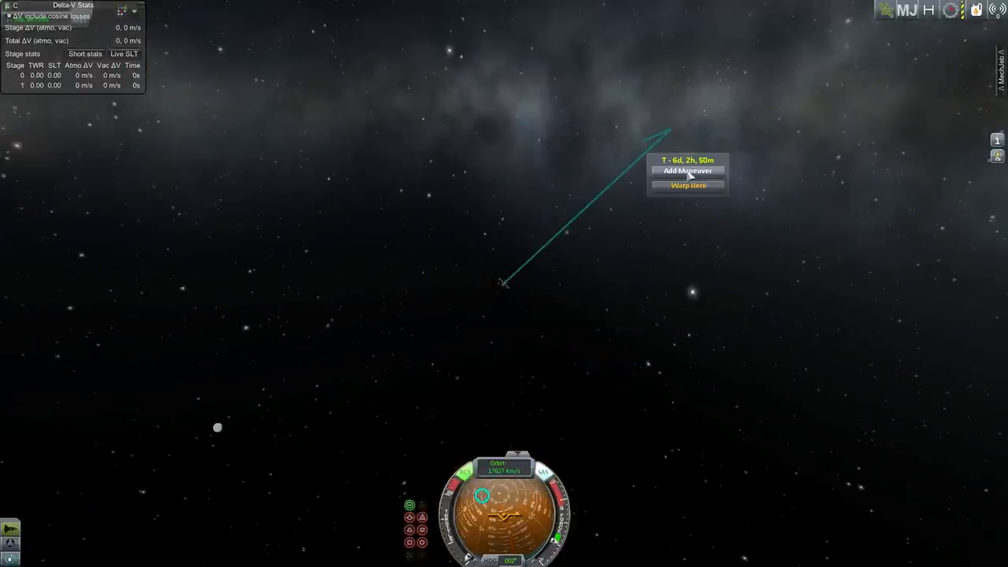
{"action": "left_click", "coordinate": [686, 170]}
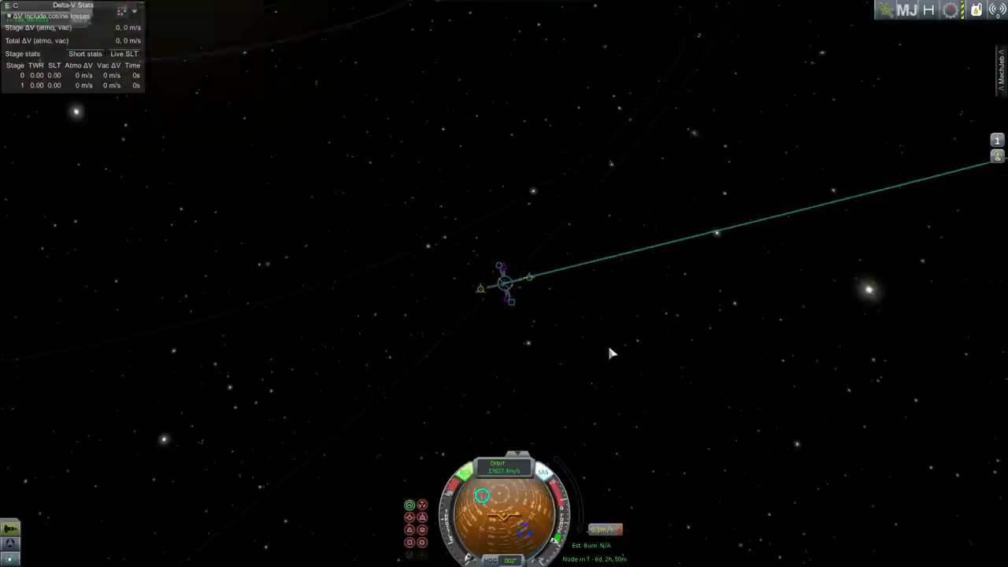
Step: Zoom out and rotate the map view before heading back to the Space Center
{"action": "scroll", "scroll_direction": "down", "scroll_amount": 3}
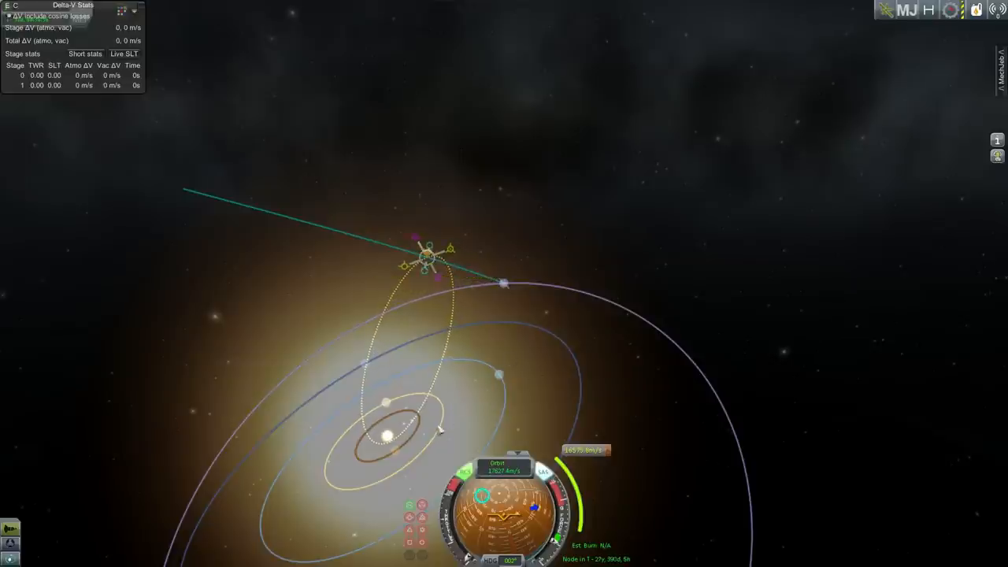
{"action": "mouse_move", "coordinate": [464, 387]}
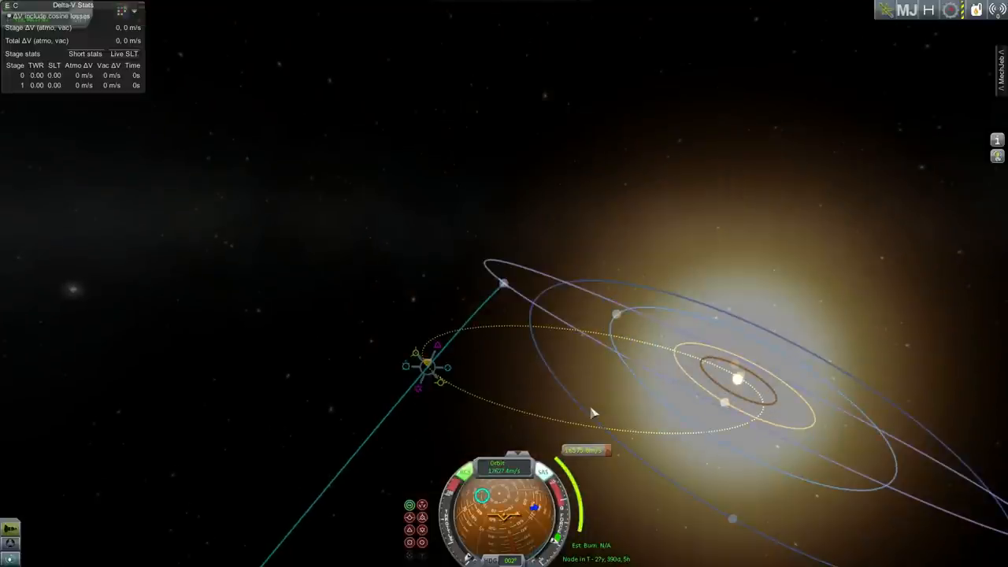
{"action": "left_click_drag", "start_coordinate": [595, 413], "coordinate": [725, 413]}
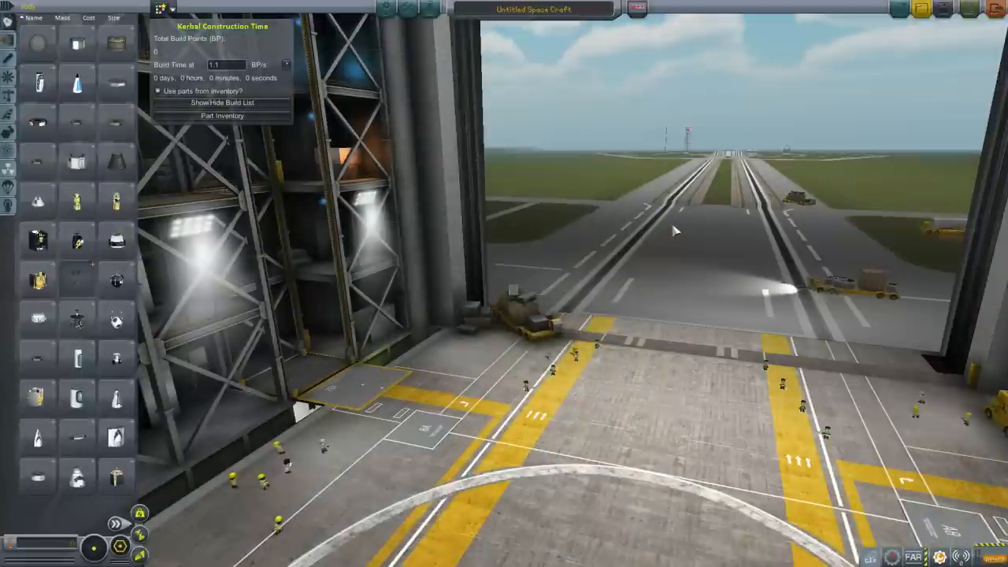
{"action": "mouse_move", "coordinate": [75, 123]}
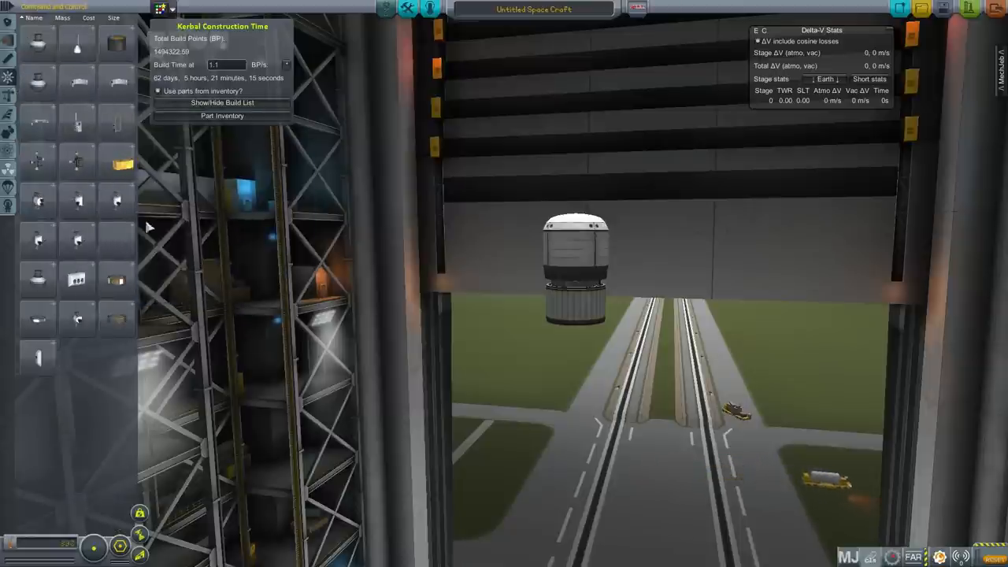
{"action": "mouse_move", "coordinate": [115, 198]}
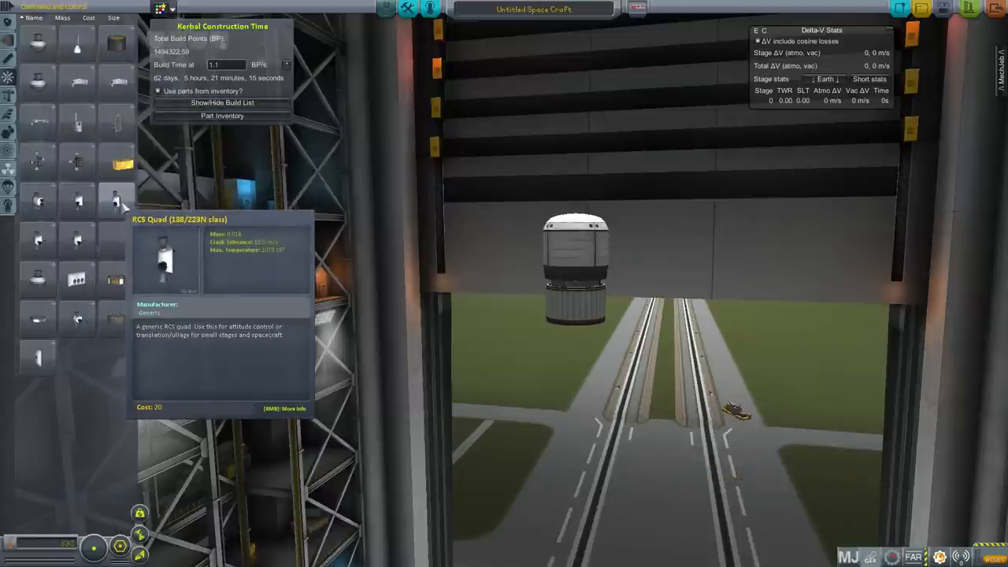
{"action": "mouse_move", "coordinate": [38, 202]}
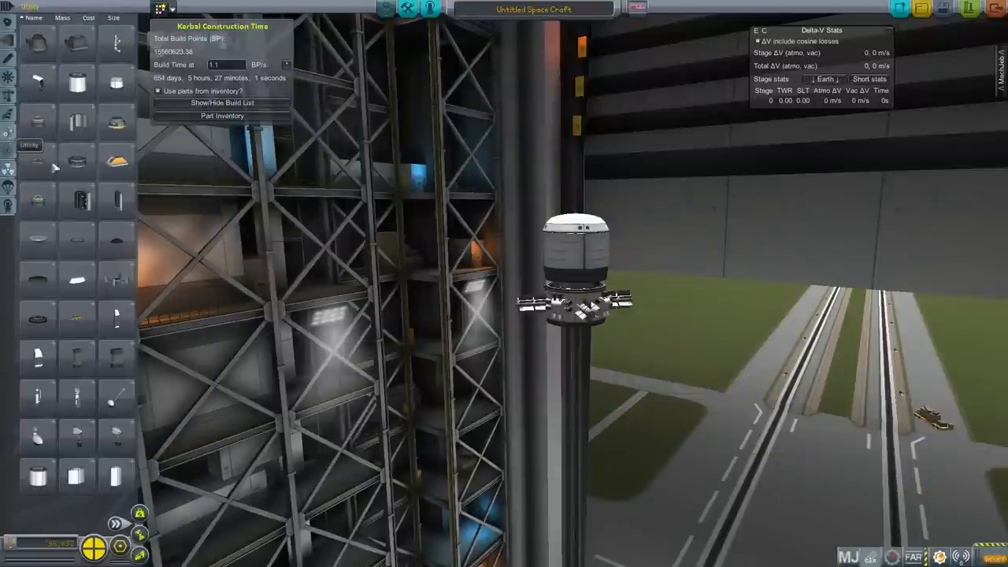
Step: Switch to the parts group holding the wide cylindrical section for the probe base
{"action": "left_click", "coordinate": [116, 523]}
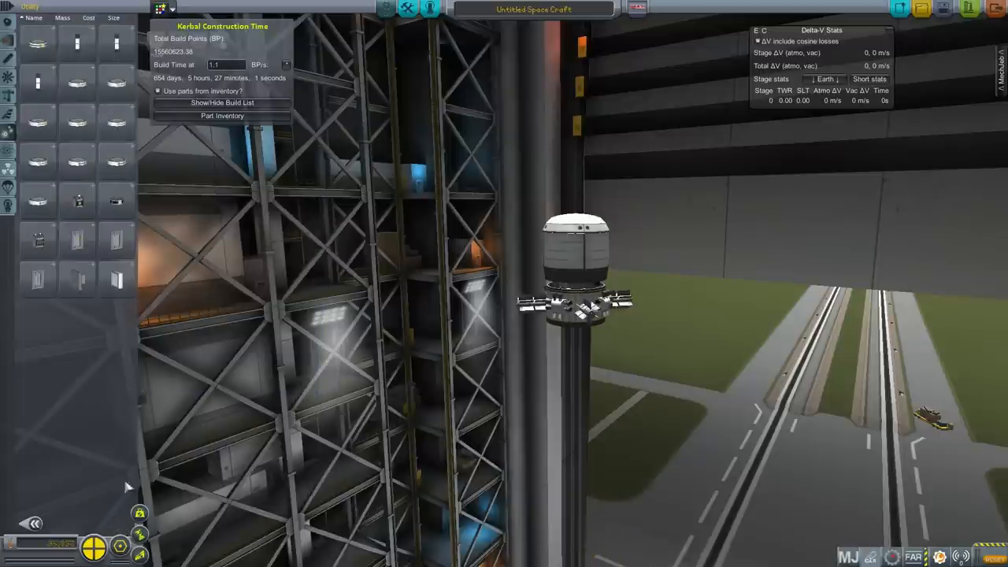
{"action": "mouse_move", "coordinate": [523, 331]}
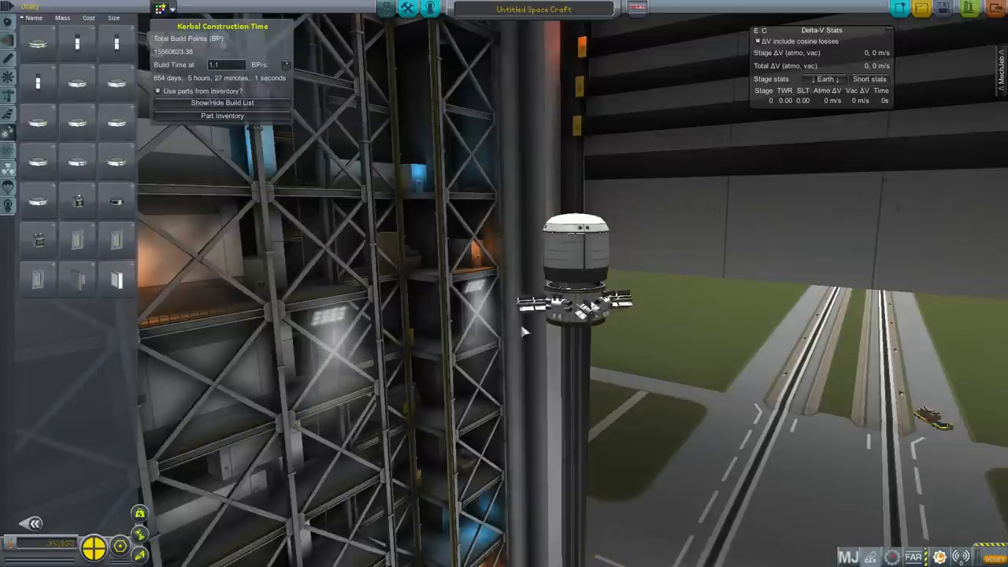
{"action": "mouse_move", "coordinate": [115, 198]}
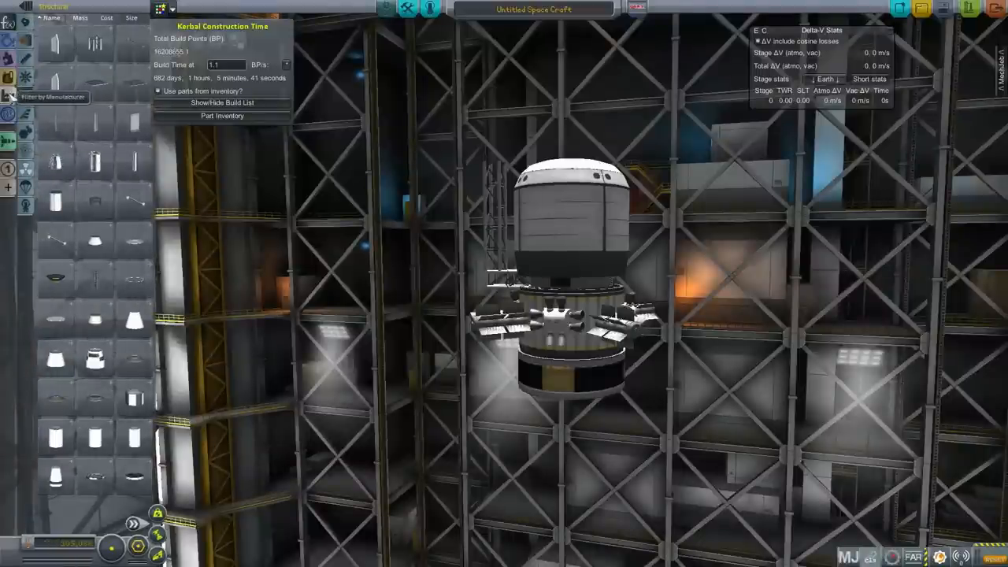
Step: Attach a white insulated procedural tank beneath the probe assembly
{"action": "left_click", "coordinate": [25, 203]}
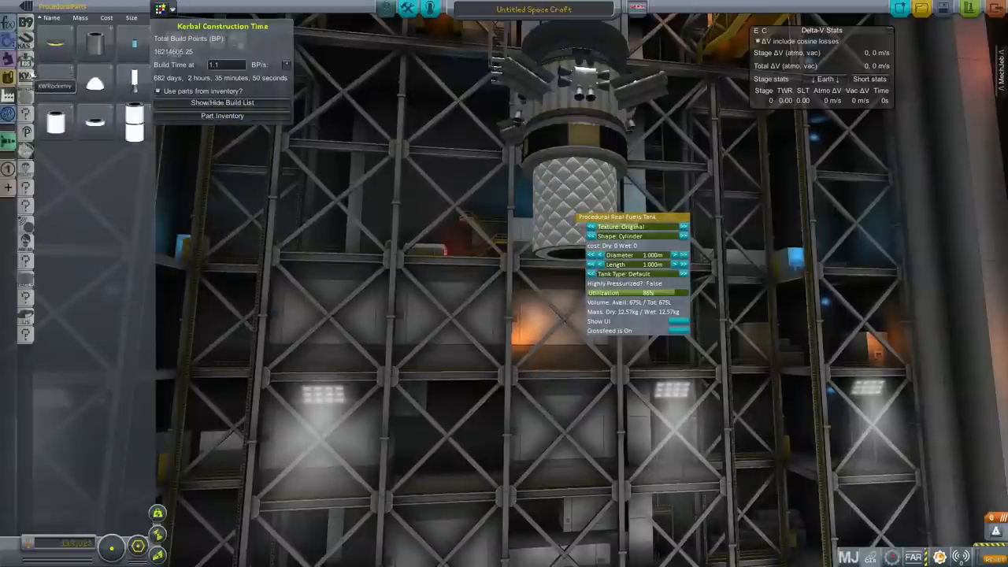
{"action": "left_click", "coordinate": [26, 22]}
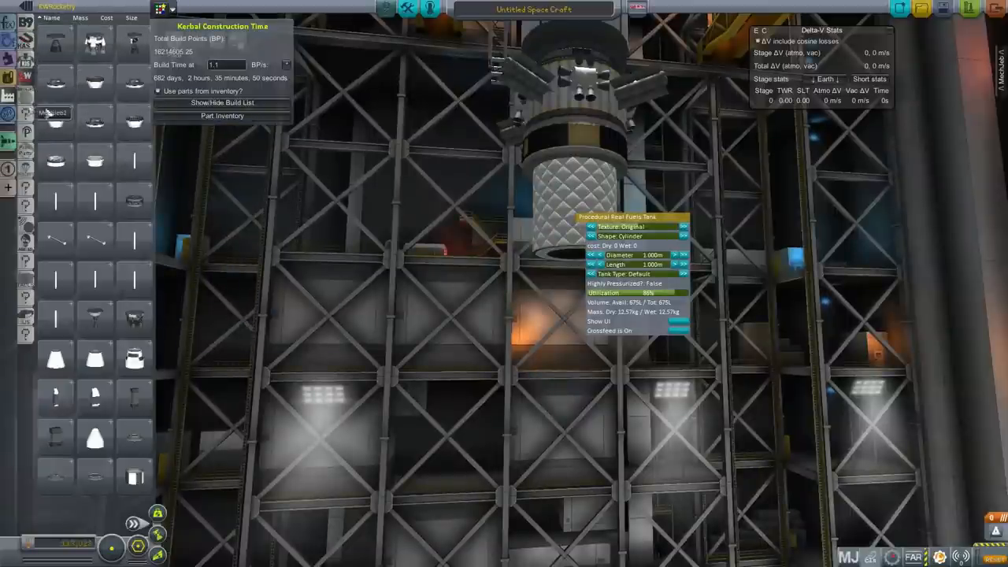
{"action": "mouse_move", "coordinate": [134, 359]}
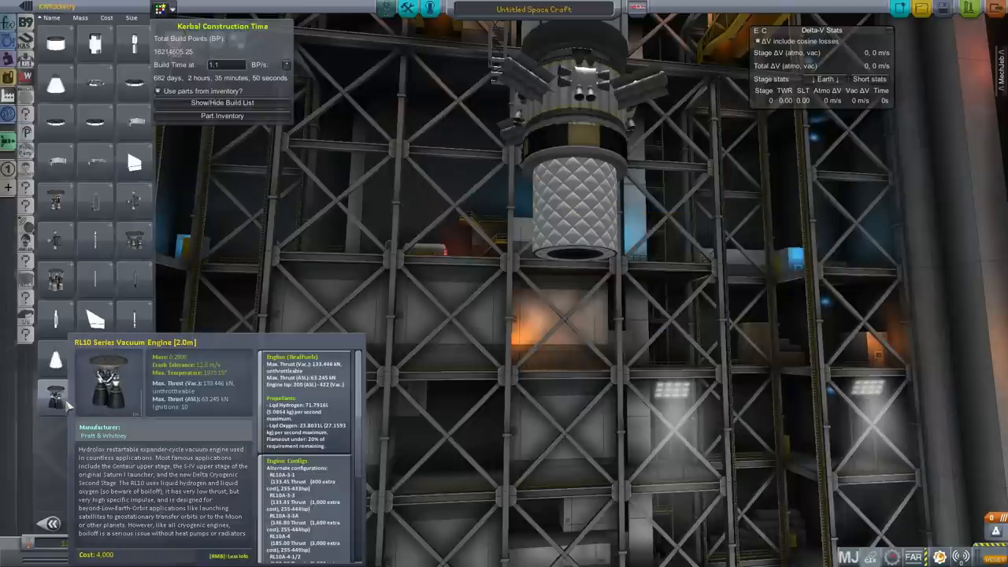
{"action": "mouse_move", "coordinate": [94, 397]}
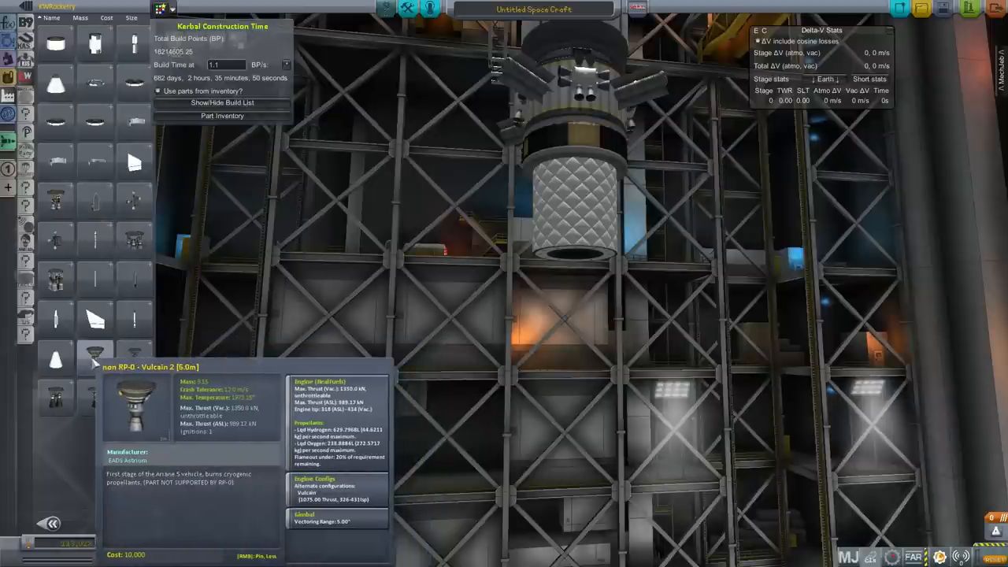
{"action": "mouse_move", "coordinate": [134, 239]}
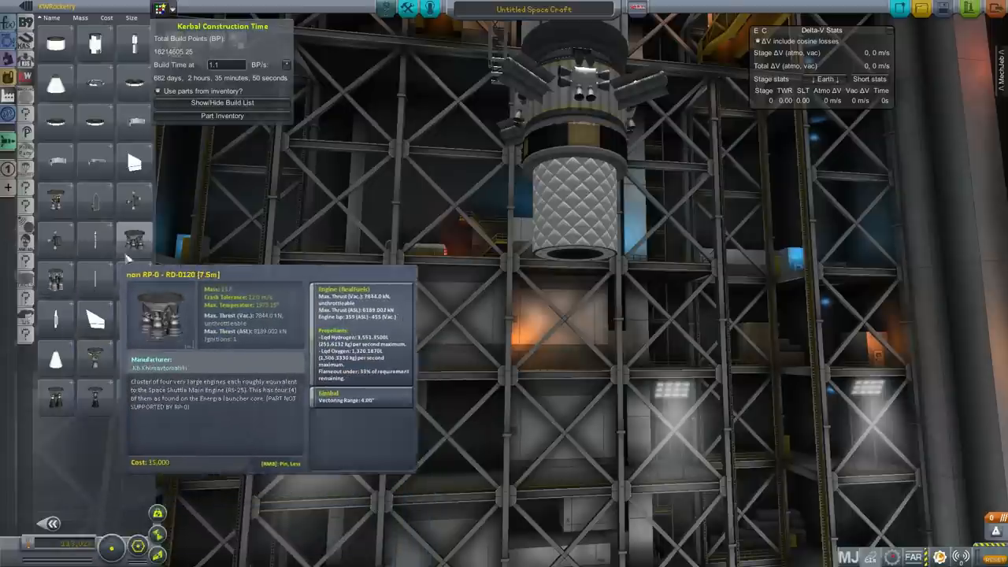
{"action": "mouse_move", "coordinate": [55, 212]}
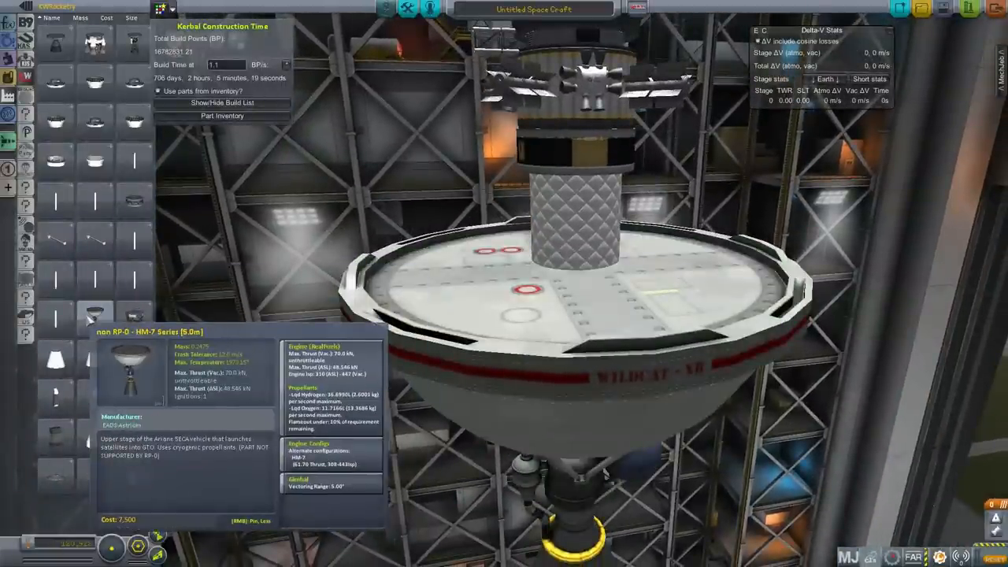
{"action": "mouse_move", "coordinate": [134, 44]}
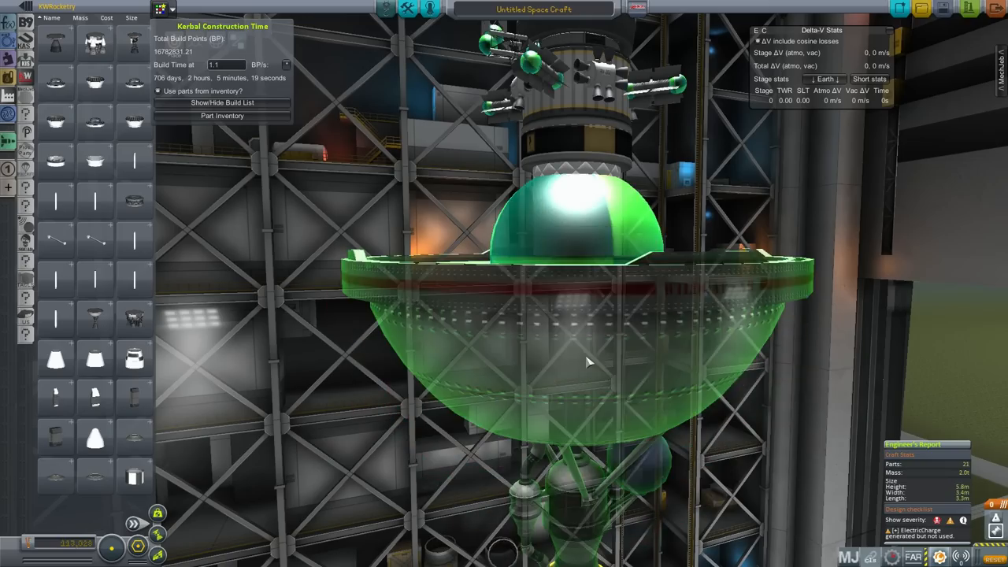
Step: Attach the wide Procedural Real Fuels Tank onto the Wildcat-XR section
{"action": "left_click", "coordinate": [586, 363]}
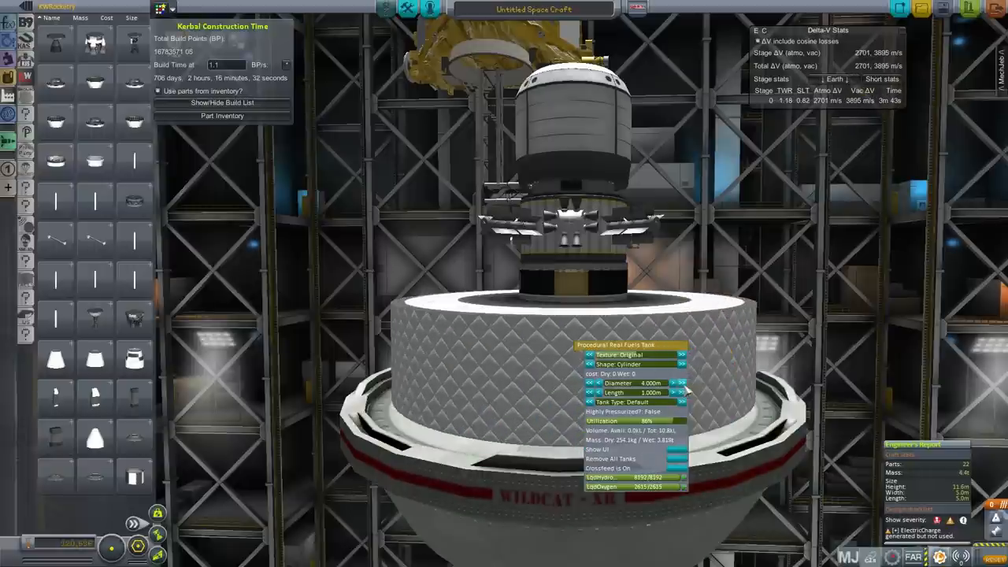
Step: Widen the procedural tank and stretch its length several times to raise stage delta-V
{"action": "left_click", "coordinate": [680, 382]}
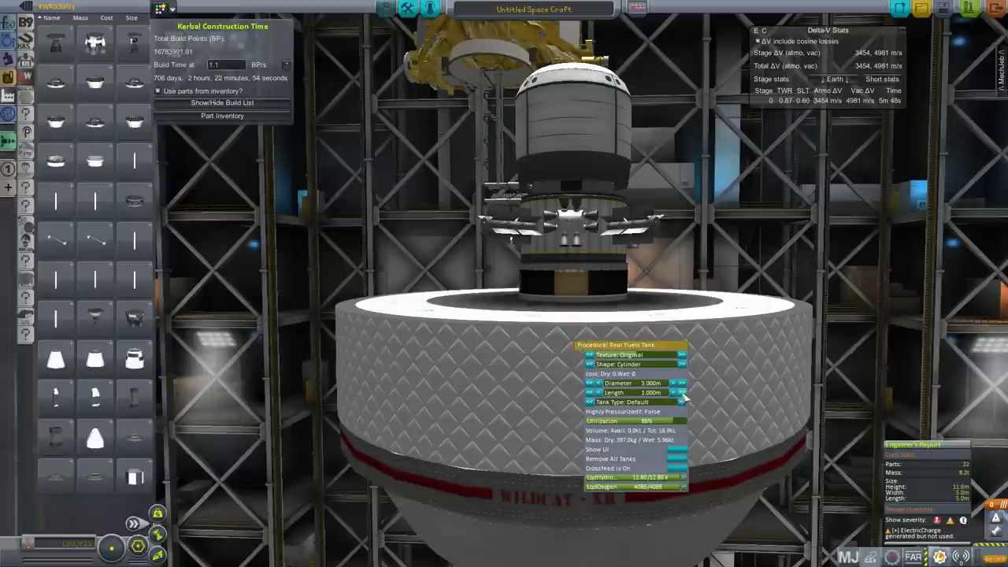
{"action": "left_click", "coordinate": [680, 392]}
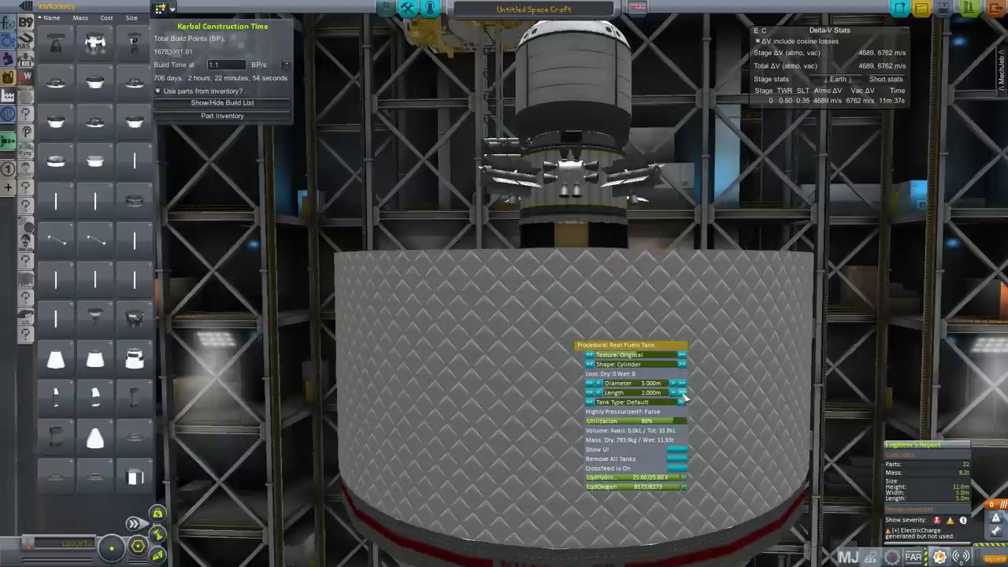
{"action": "left_click", "coordinate": [682, 392]}
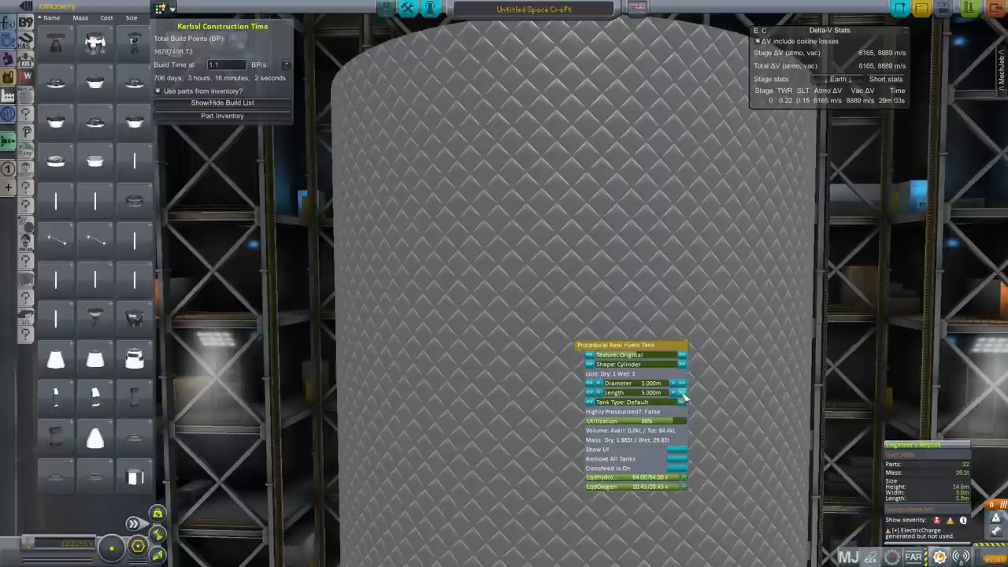
{"action": "left_click", "coordinate": [682, 393]}
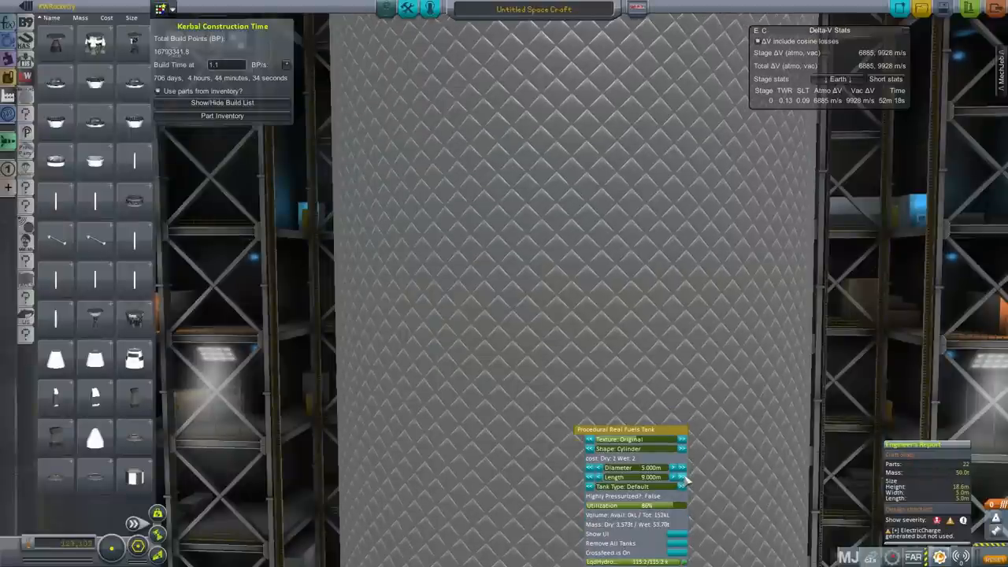
{"action": "left_click", "coordinate": [682, 475]}
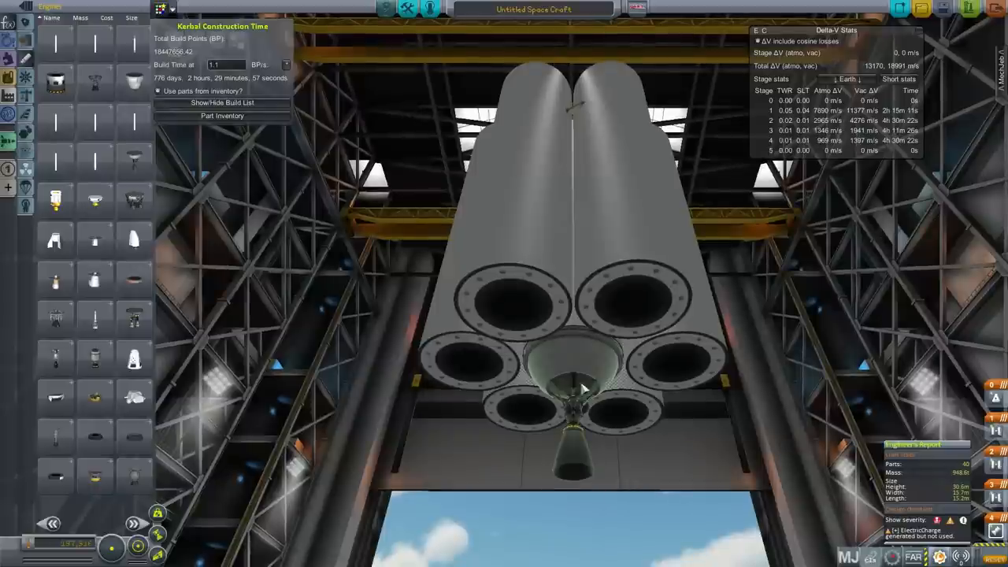
Step: Bring up the settings of the engine beneath the twin-tank lower stage
{"action": "right_click", "coordinate": [575, 386]}
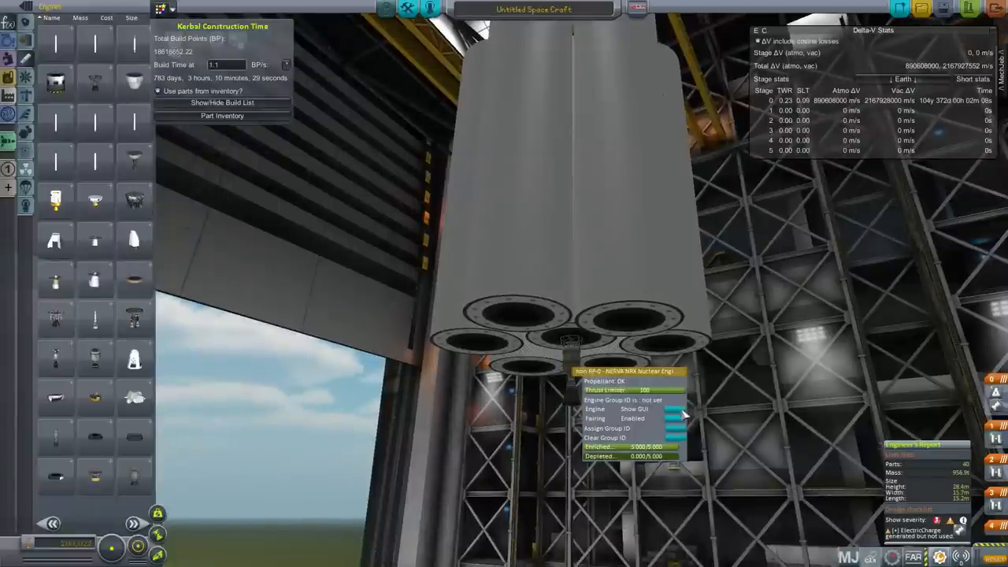
Step: Switch the lower-stage engine to a different configuration option
{"action": "left_click", "coordinate": [633, 410]}
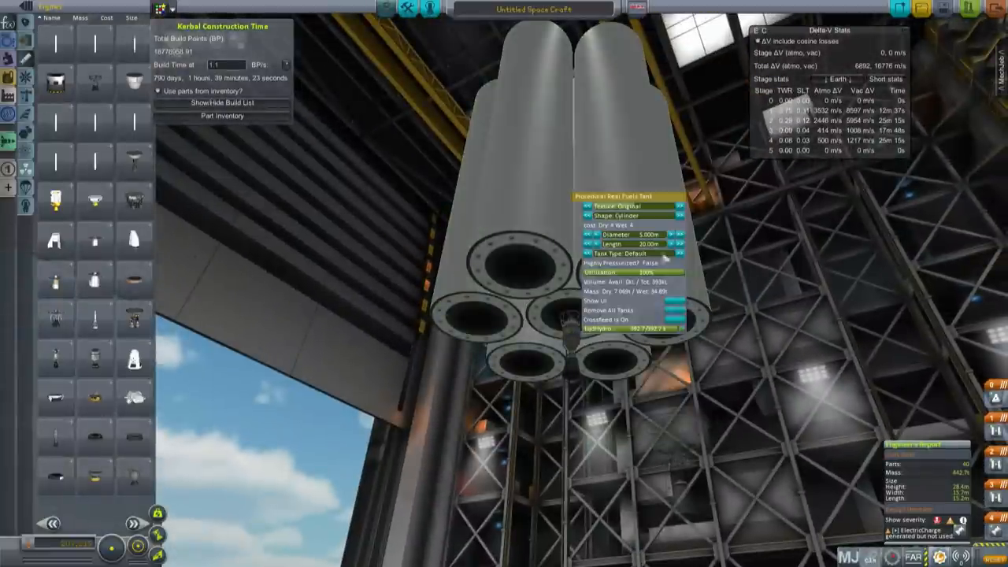
Step: Stretch the lower-stage tank cluster much longer, lifting vacuum delta-v above 10,000 m/s
{"action": "left_click", "coordinate": [681, 243]}
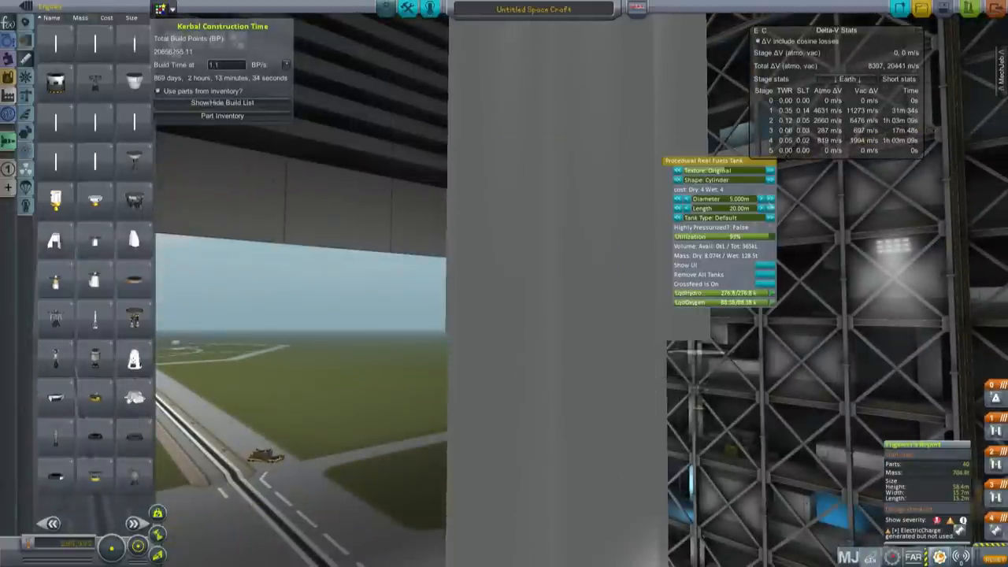
{"action": "left_click", "coordinate": [769, 208]}
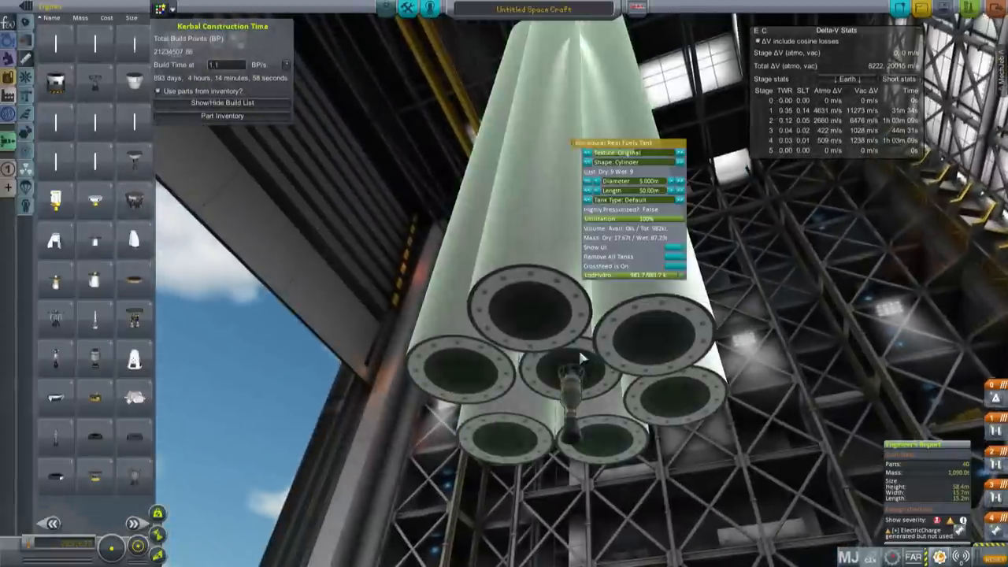
{"action": "left_click", "coordinate": [681, 189]}
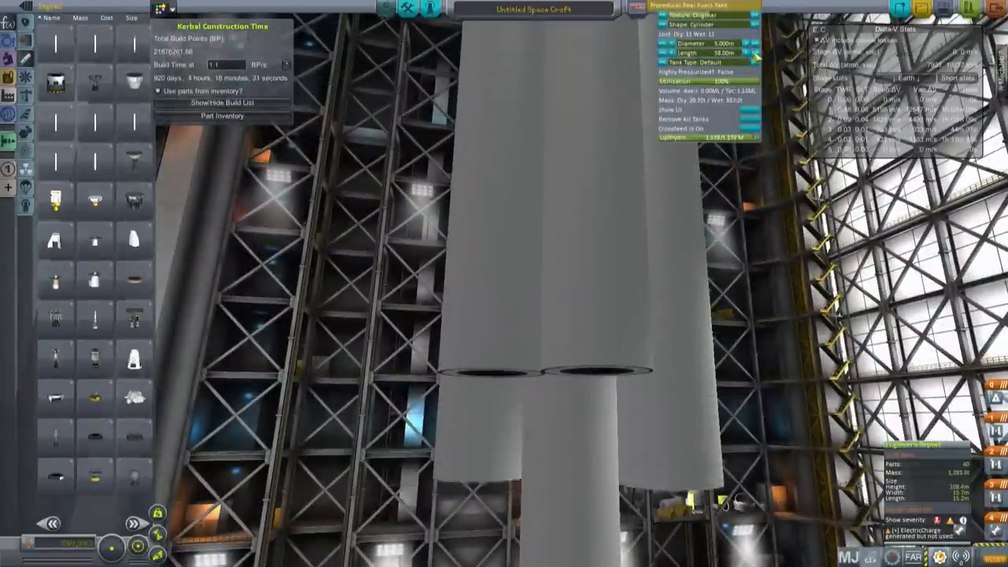
{"action": "left_click", "coordinate": [753, 49]}
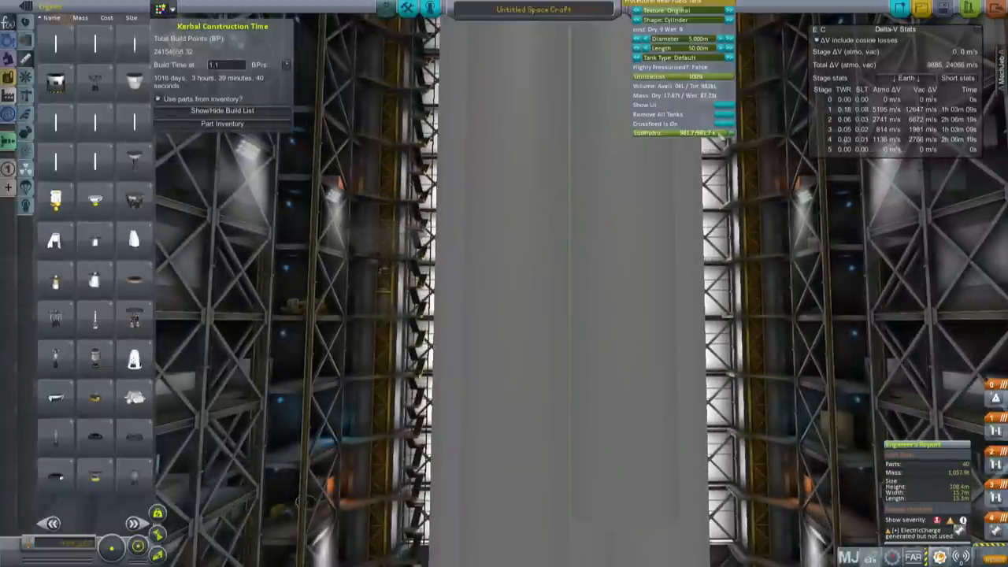
{"action": "left_click", "coordinate": [727, 47]}
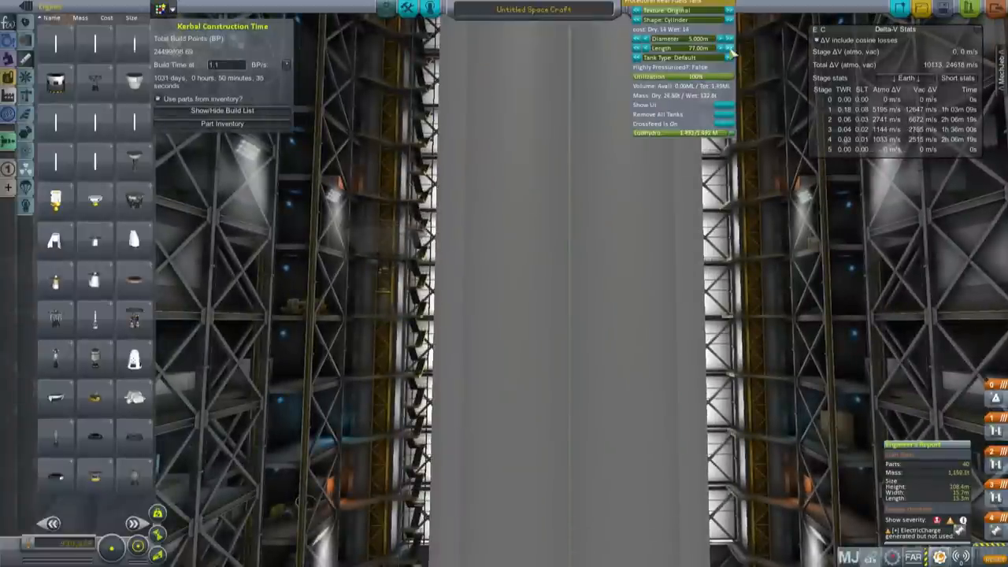
{"action": "left_click", "coordinate": [728, 49]}
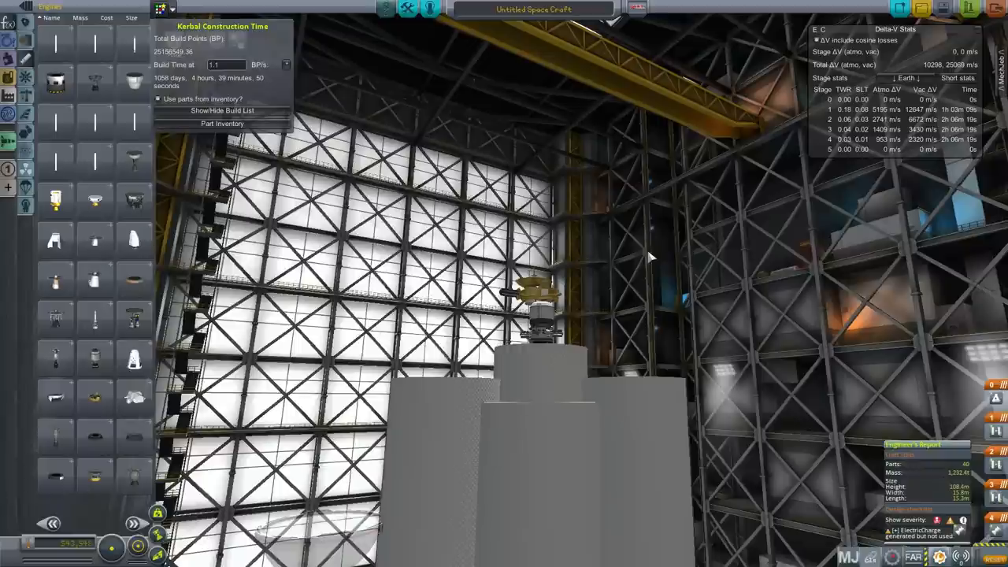
{"action": "mouse_move", "coordinate": [724, 221]}
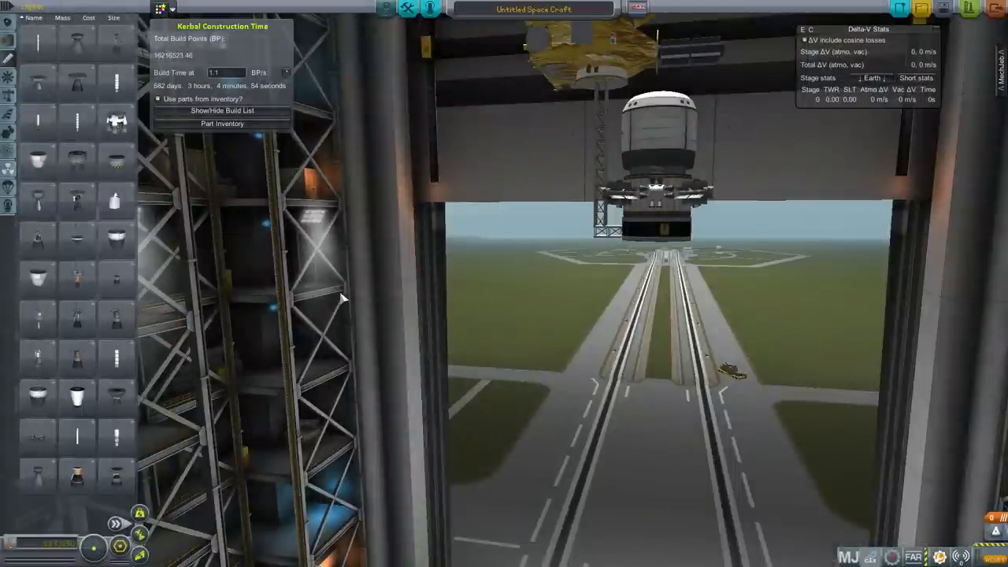
Step: Place a short procedural tank beneath the probe section at the rocket's top
{"action": "left_click", "coordinate": [116, 523]}
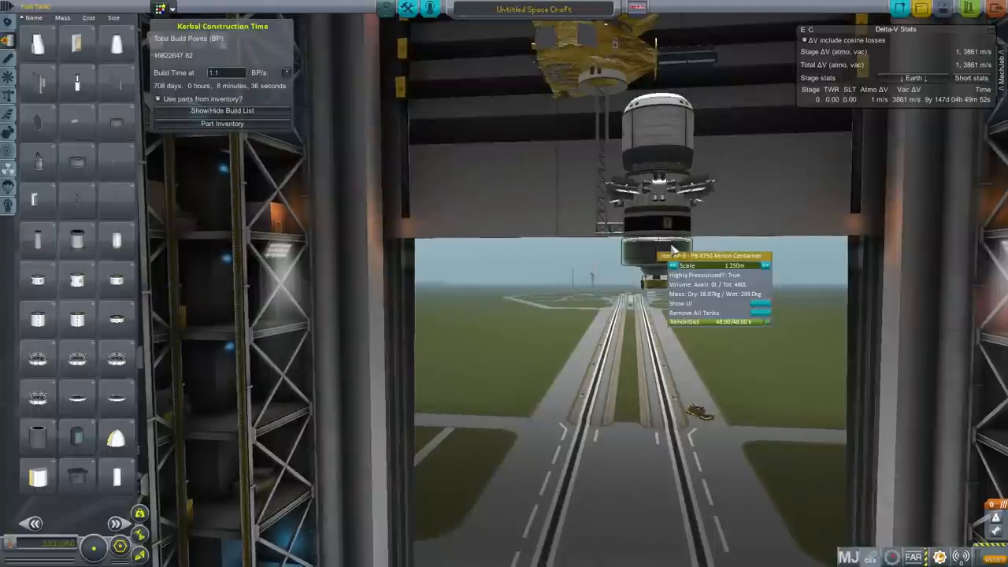
Step: Widen the tank under the probe into a squat stage with a decoupler at its base
{"action": "left_click", "coordinate": [764, 280]}
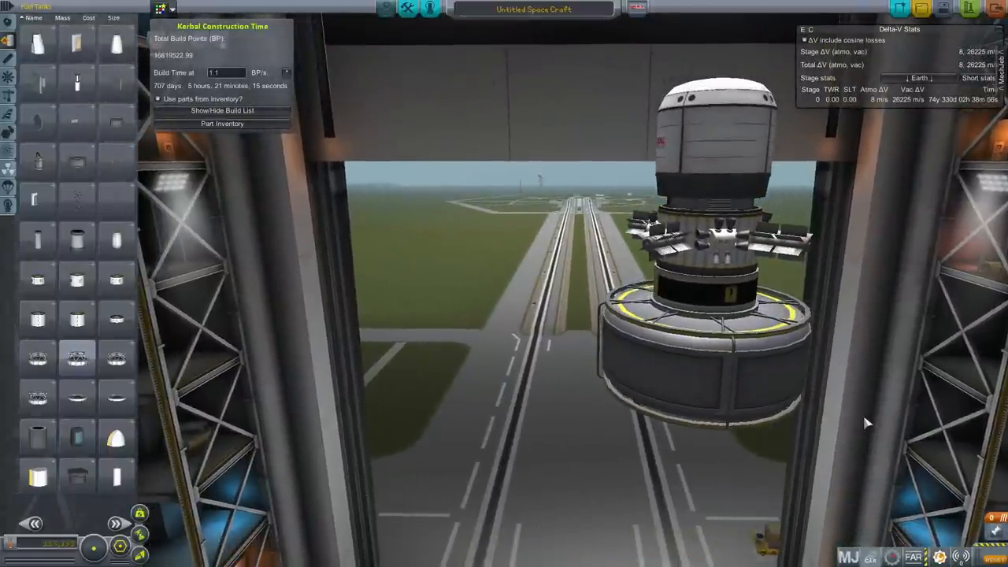
{"action": "mouse_move", "coordinate": [903, 397]}
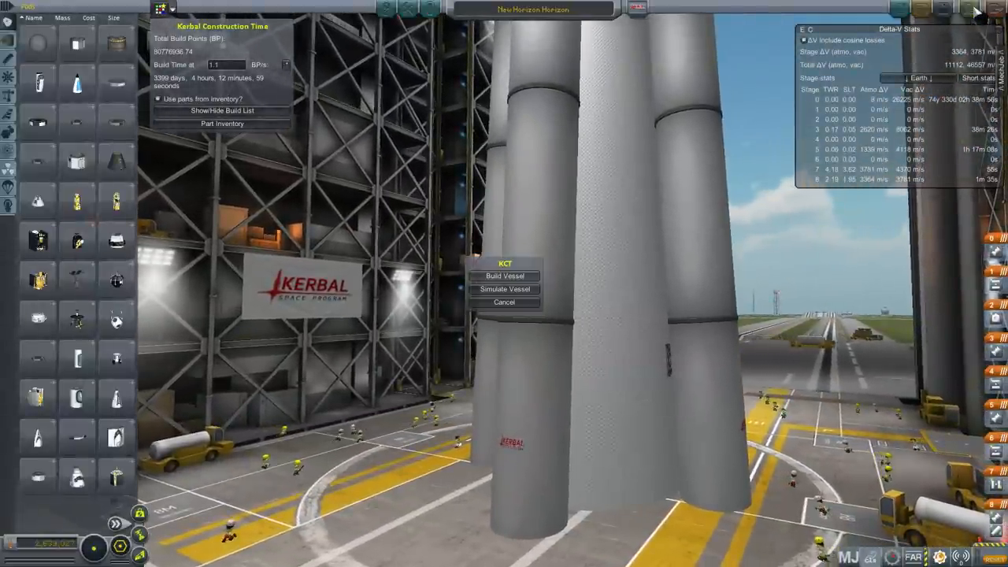
Step: Simulate the vessel at Earth with UT 12:00:00 From Now and start the simulation
{"action": "left_click", "coordinate": [504, 290]}
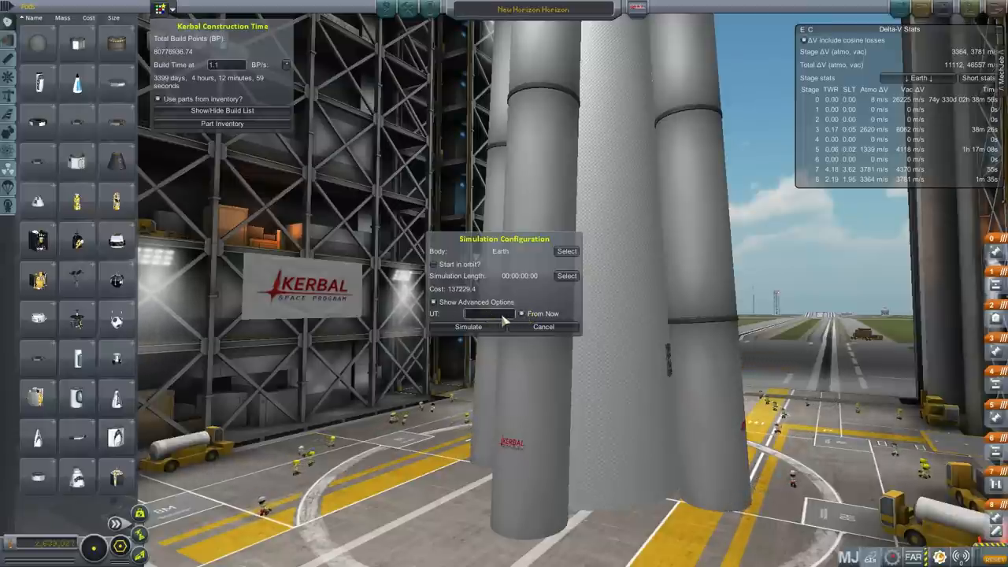
{"action": "type", "text": "12:00:00"}
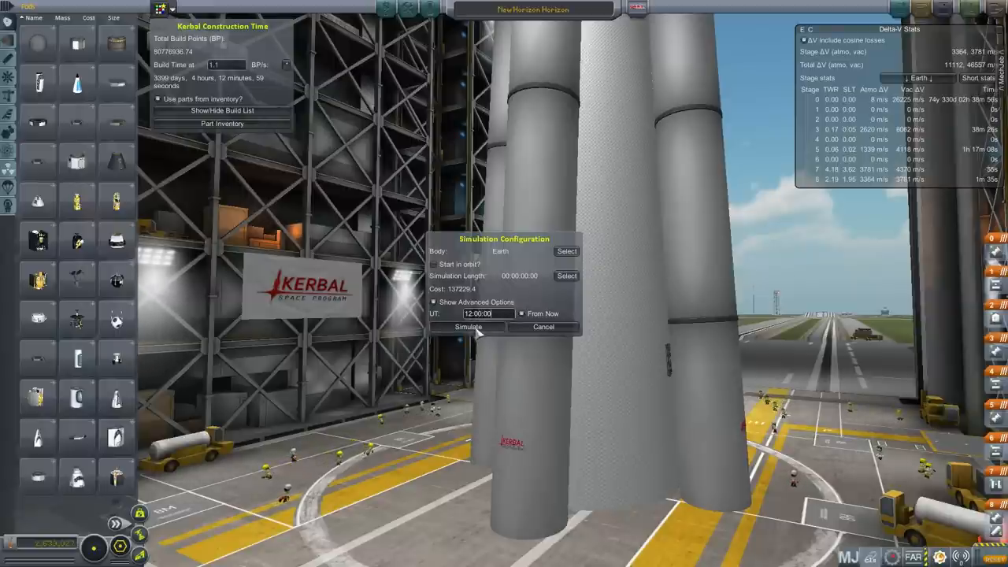
{"action": "left_click", "coordinate": [467, 326]}
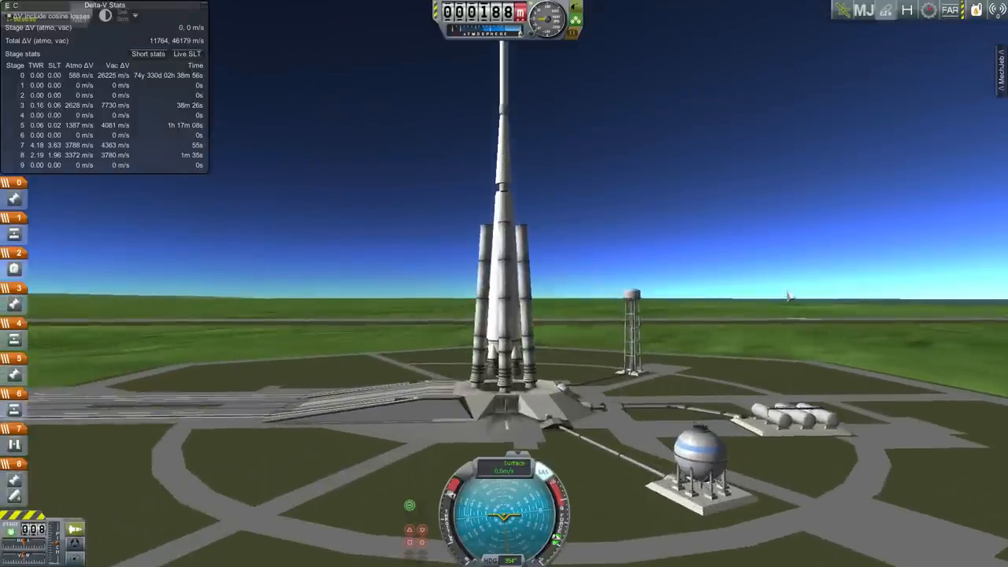
Step: Ignite the first stage to lift off and show the Surface Info and Orbit Info readouts
{"action": "key", "text": "space"}
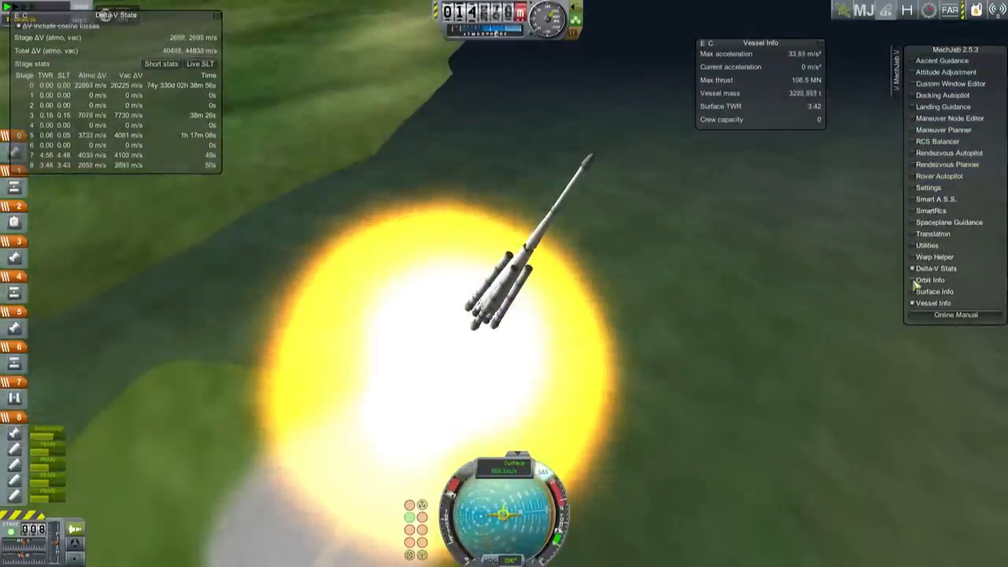
{"action": "left_click", "coordinate": [934, 291]}
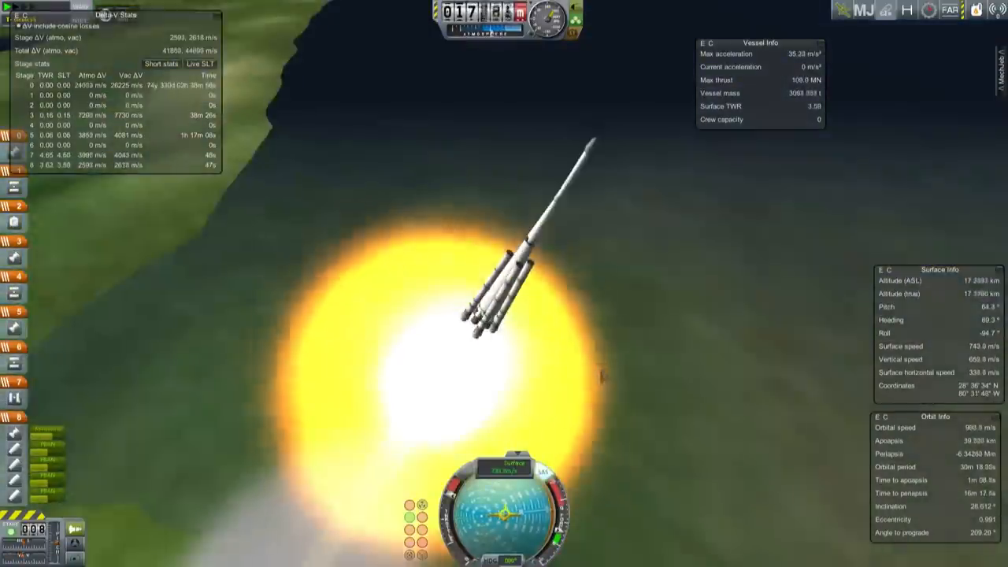